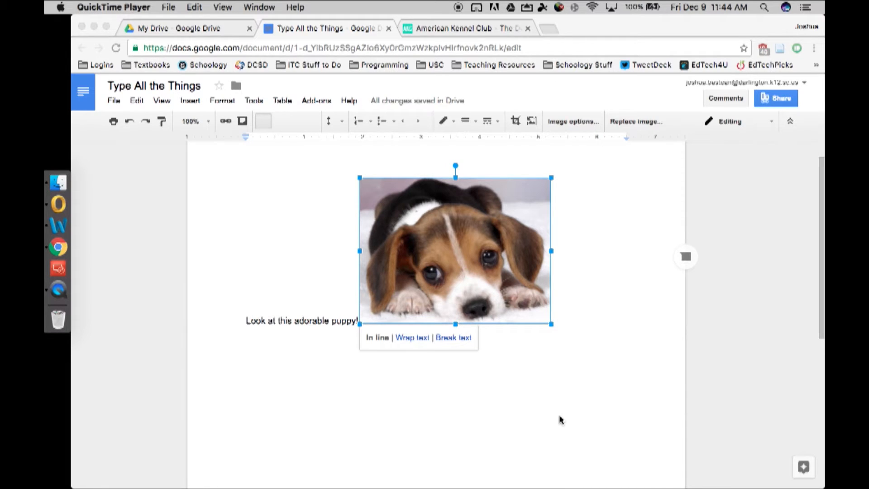
mouse_move(298, 328)
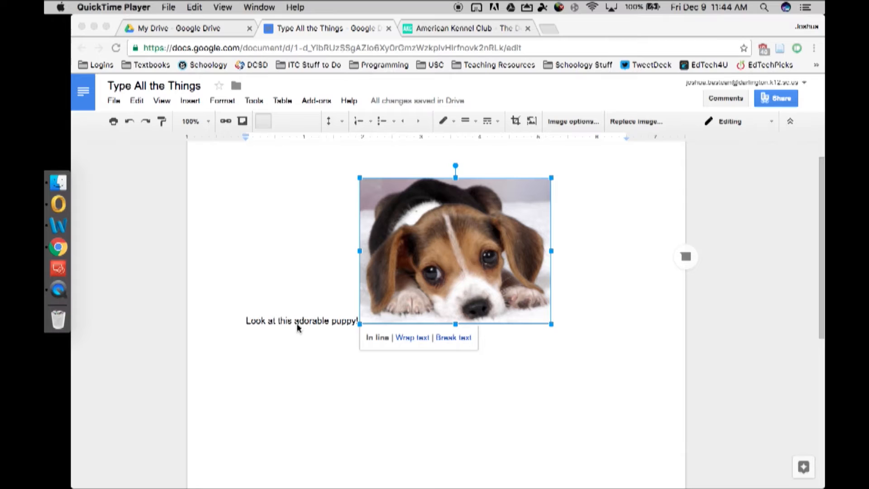
click(302, 320)
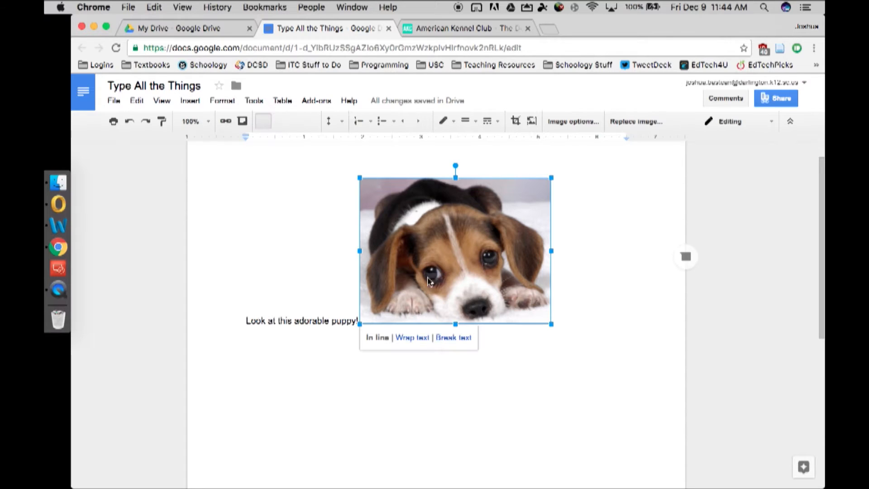
click(301, 226)
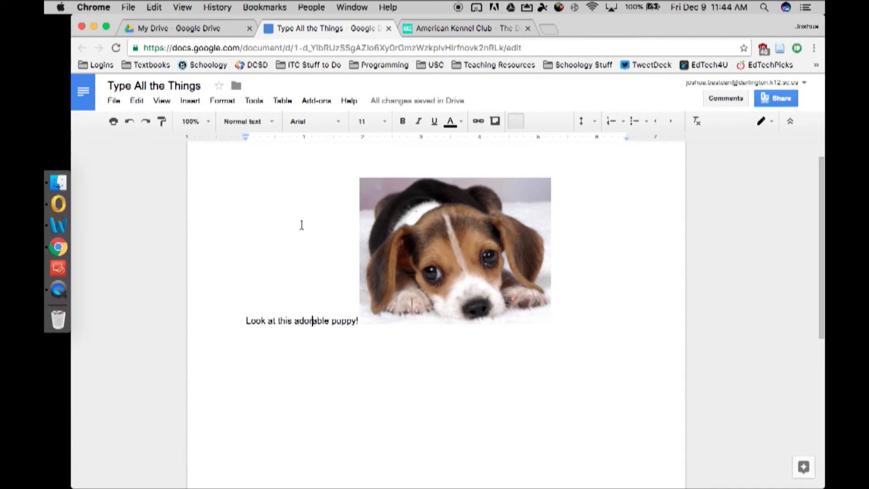
click(454, 28)
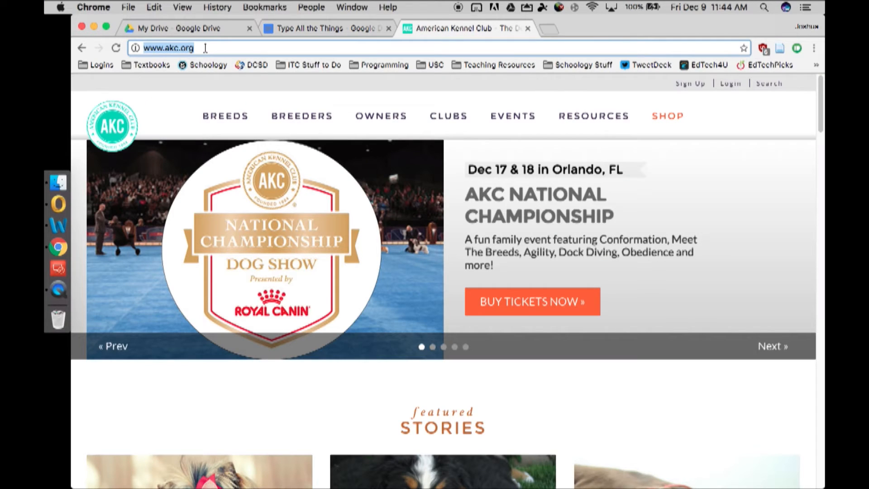
mouse_move(277, 48)
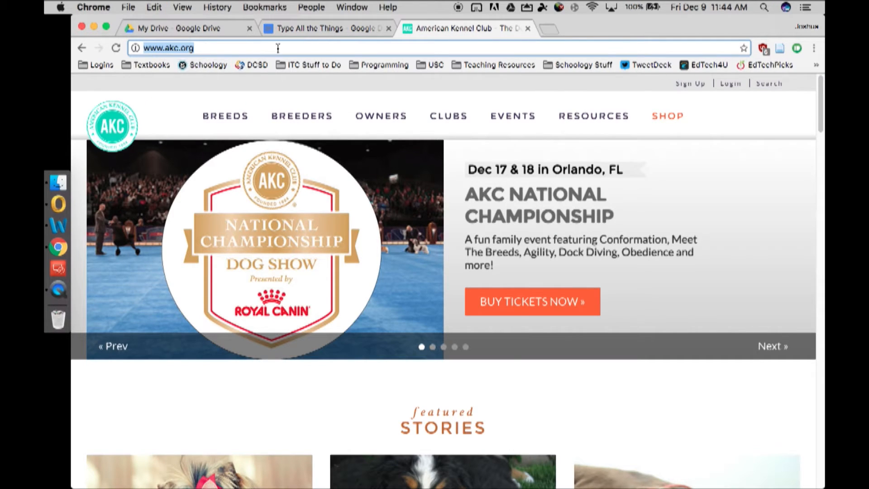
click(305, 28)
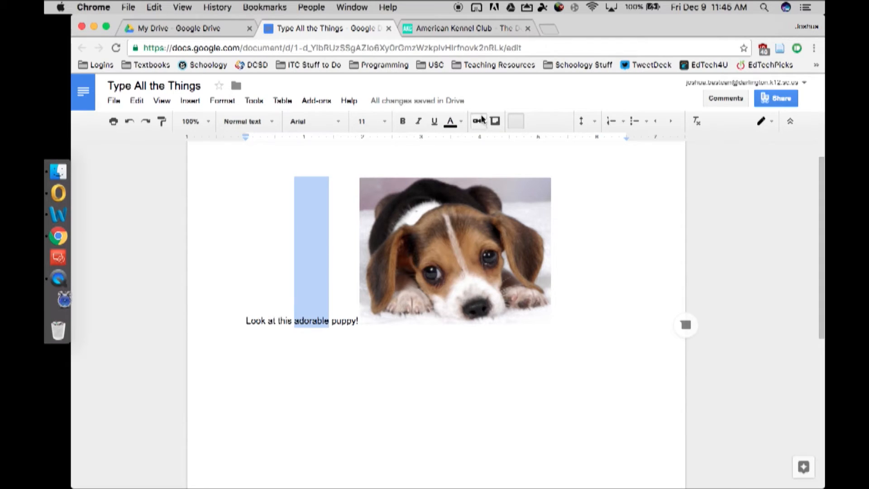
click(478, 120)
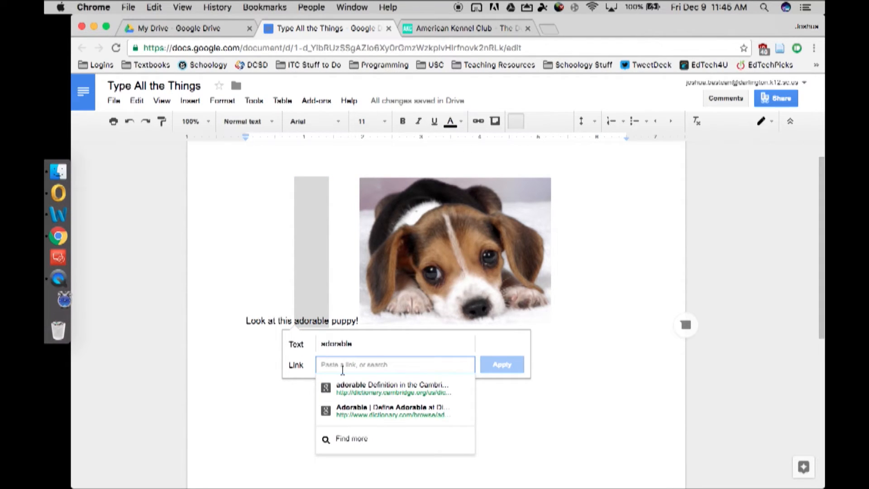
text(http://www.akc.org/)
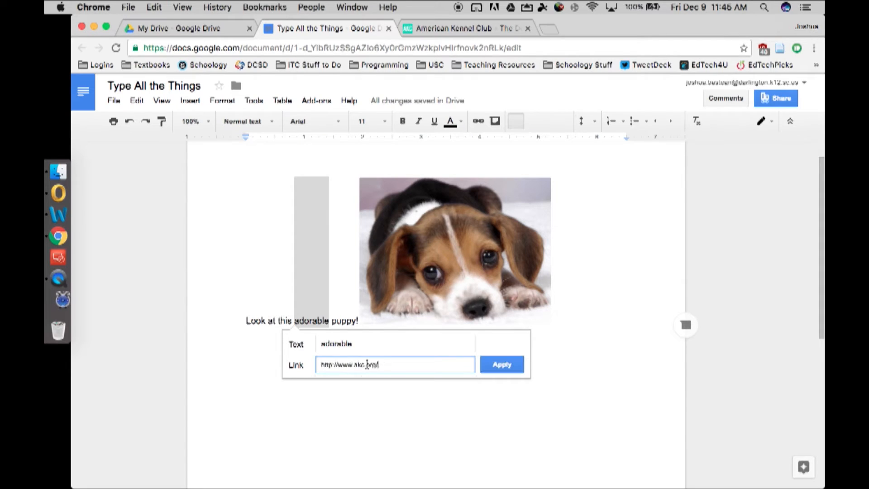
click(500, 363)
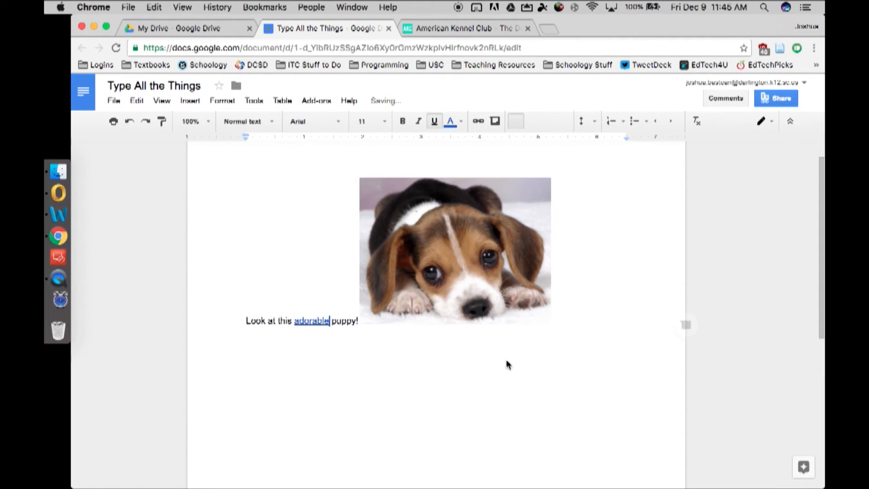
click(310, 320)
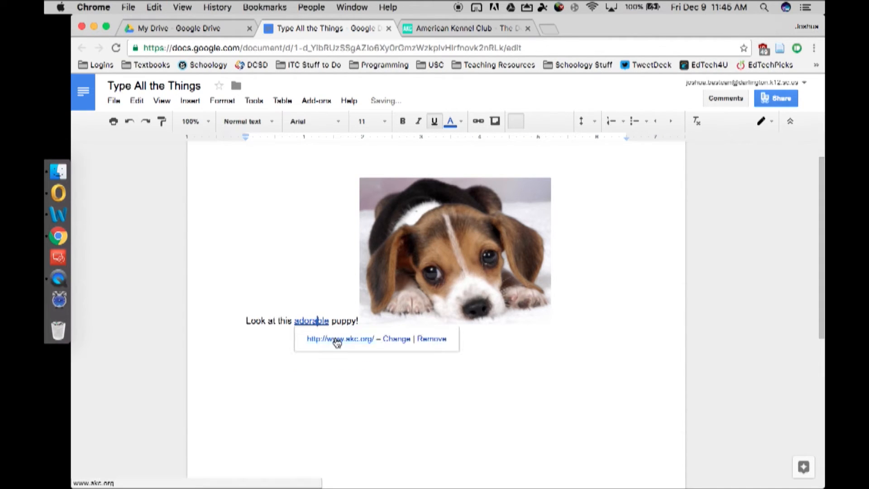
mouse_move(448, 281)
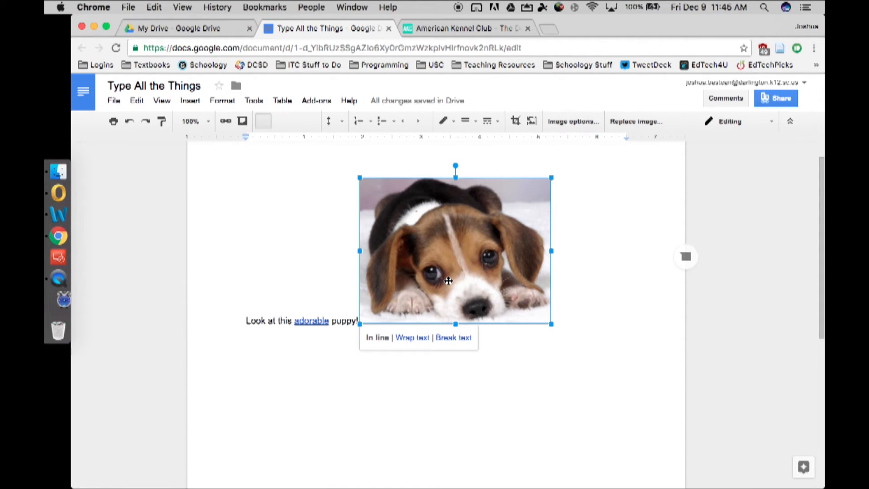
click(225, 120)
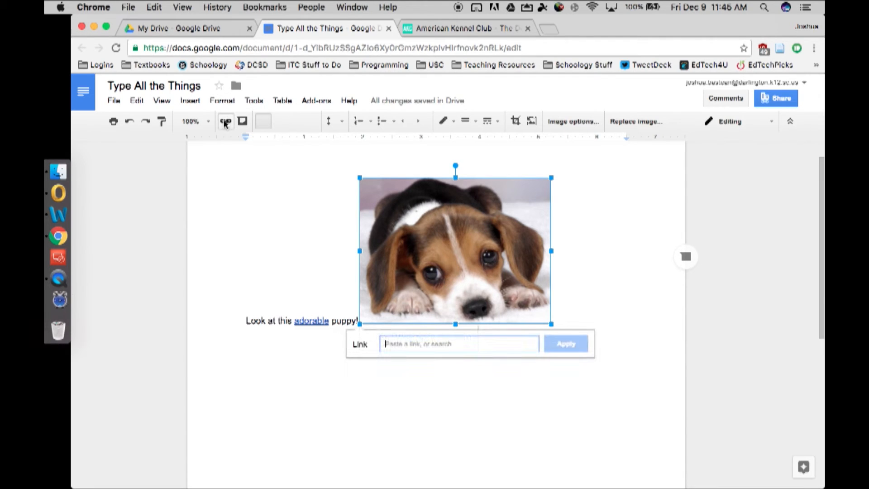
text(http://www.akc.org/)
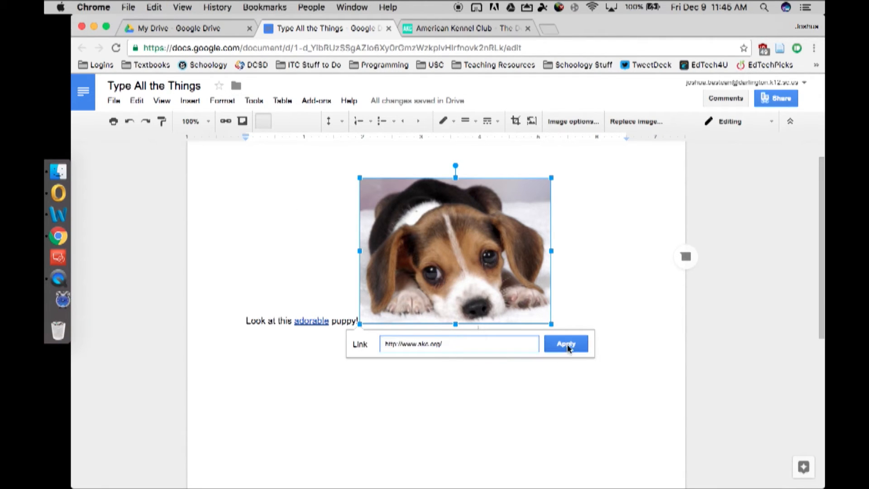
click(566, 344)
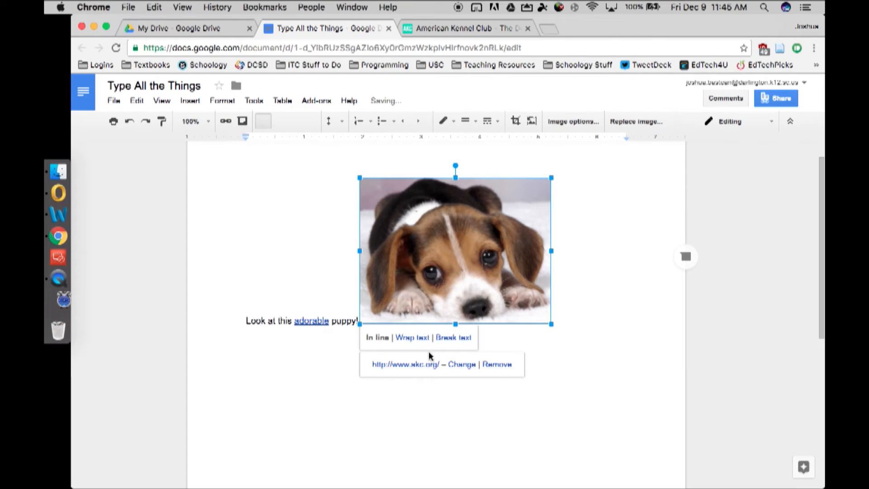
mouse_move(507, 366)
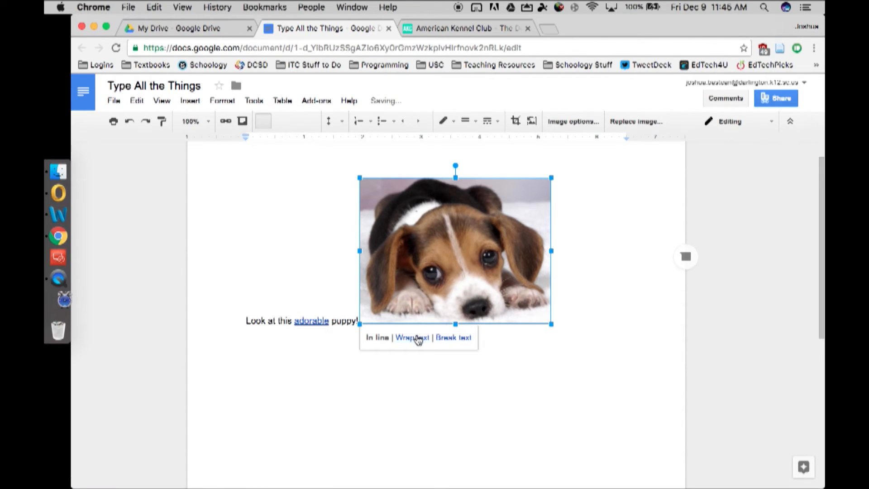
click(413, 337)
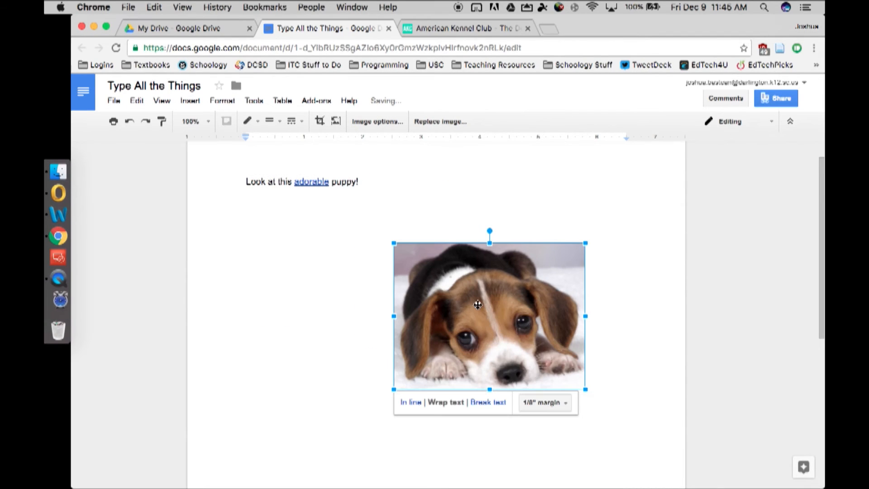
mouse_move(221, 124)
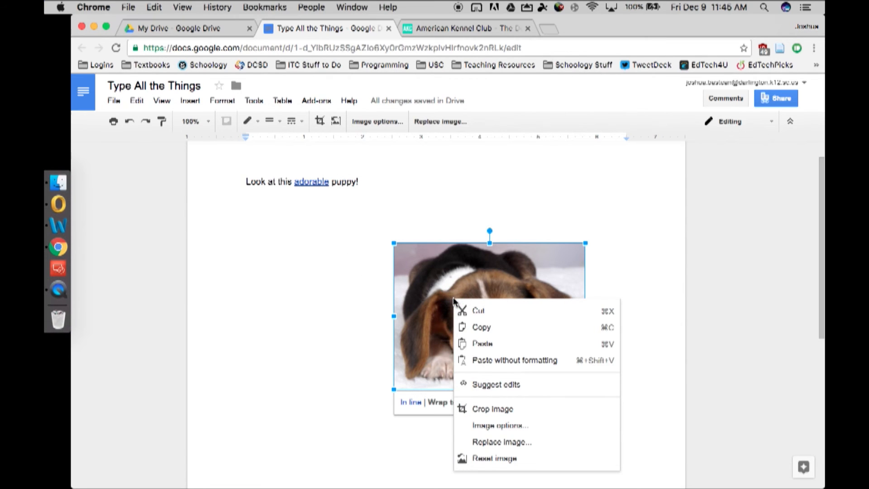
mouse_move(513, 426)
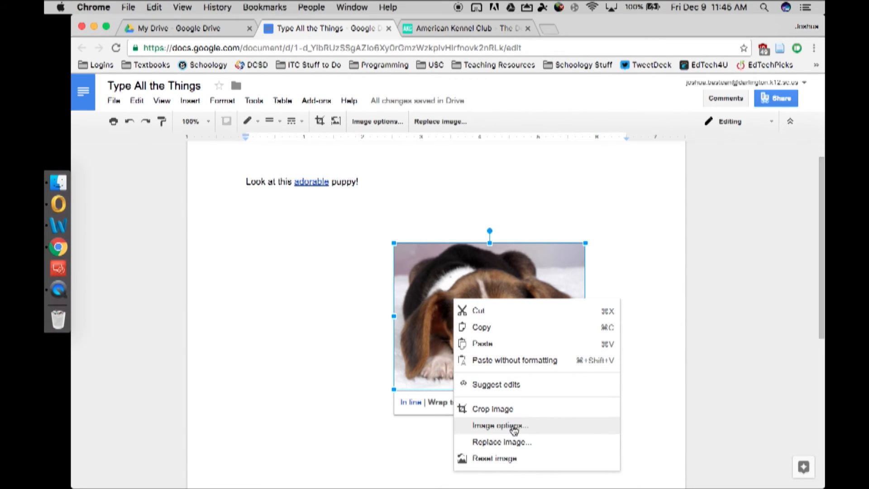
mouse_move(427, 282)
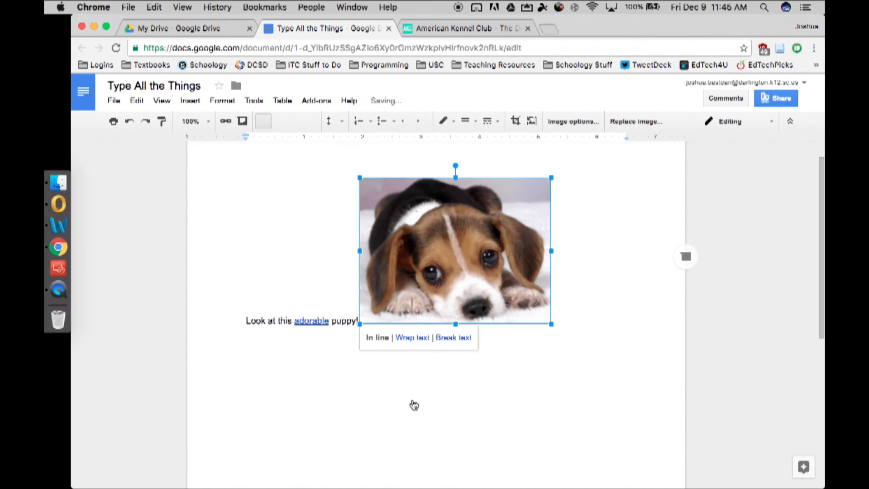
right_click(454, 250)
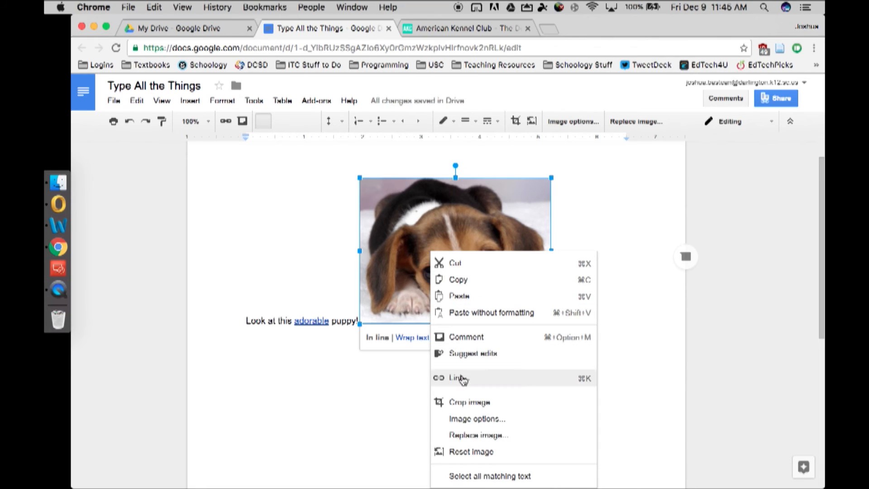